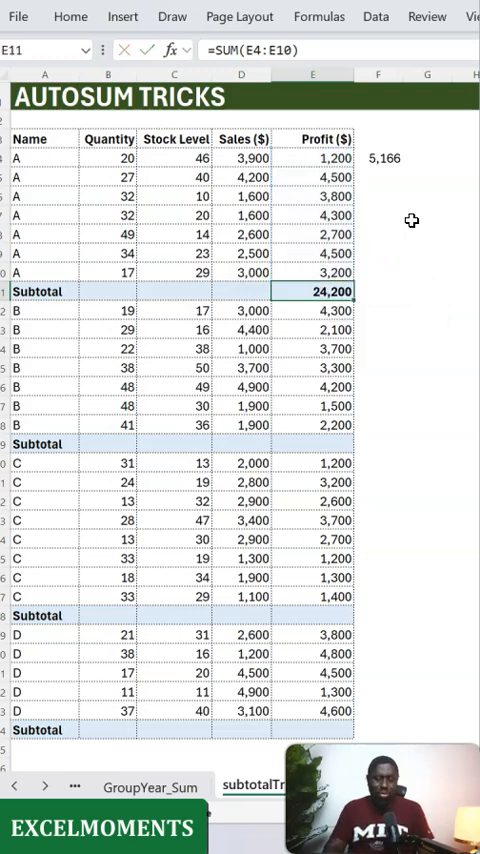
# Clear the existing Profit subtotal in E11 and the stray value, leaving Subtotal rows blank.
pyautogui.click(312, 158)
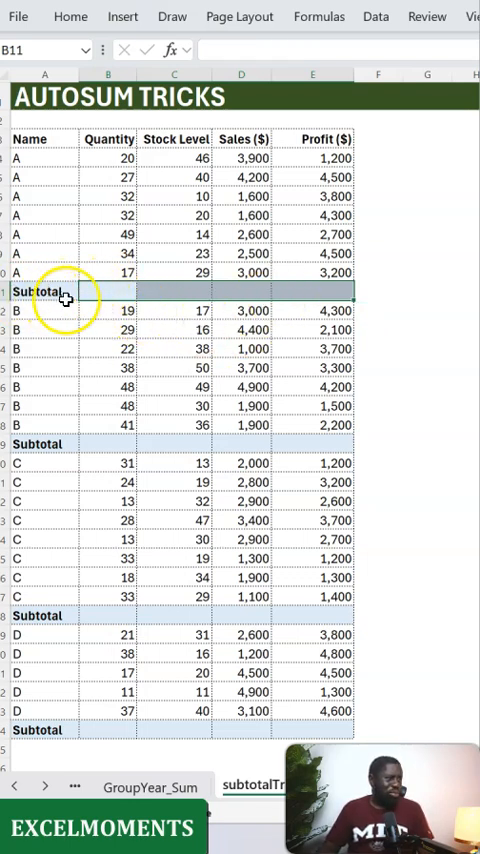
pyautogui.moveTo(116, 468)
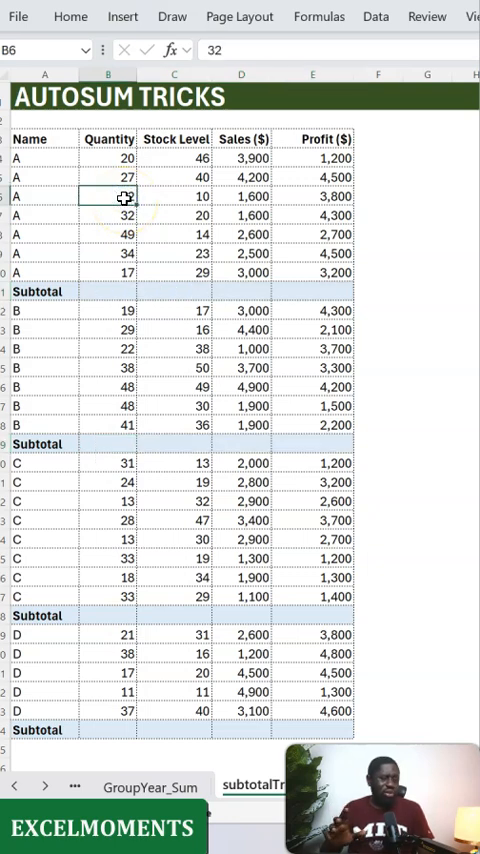
# Select all blank cells via Go To Special, then AutoSum them with Alt+= for groups A–D.
pyautogui.press('ctrl+a')
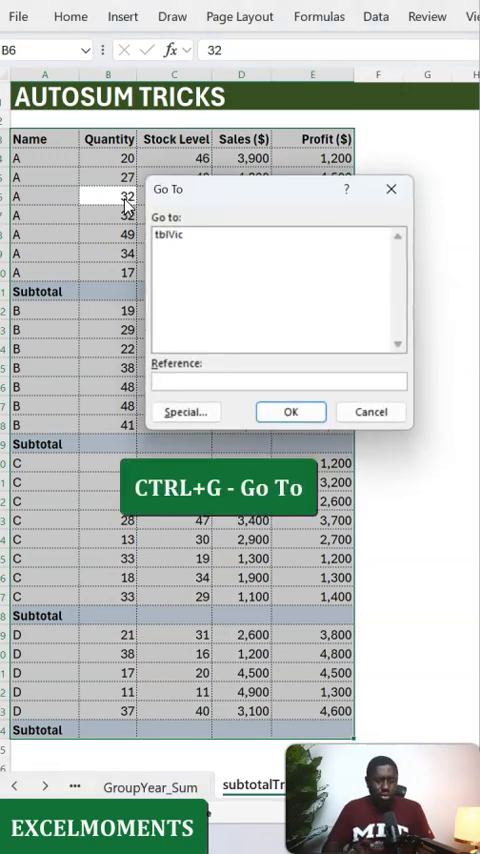
pyautogui.click(184, 412)
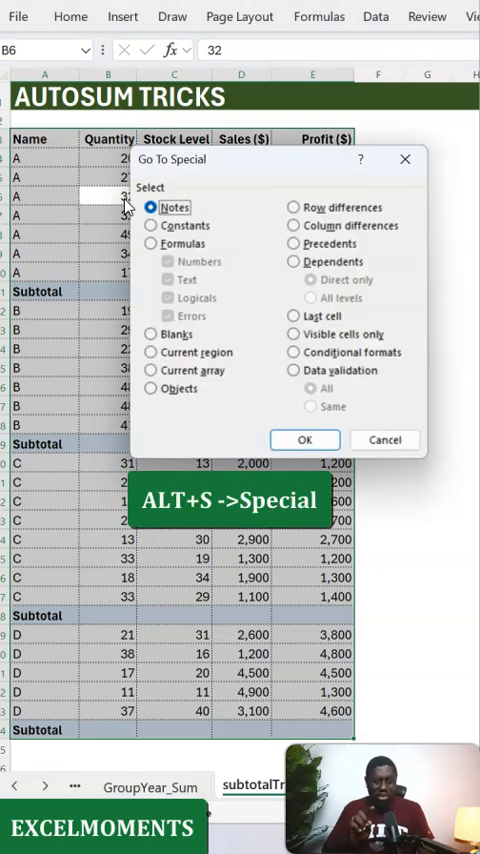
pyautogui.click(152, 334)
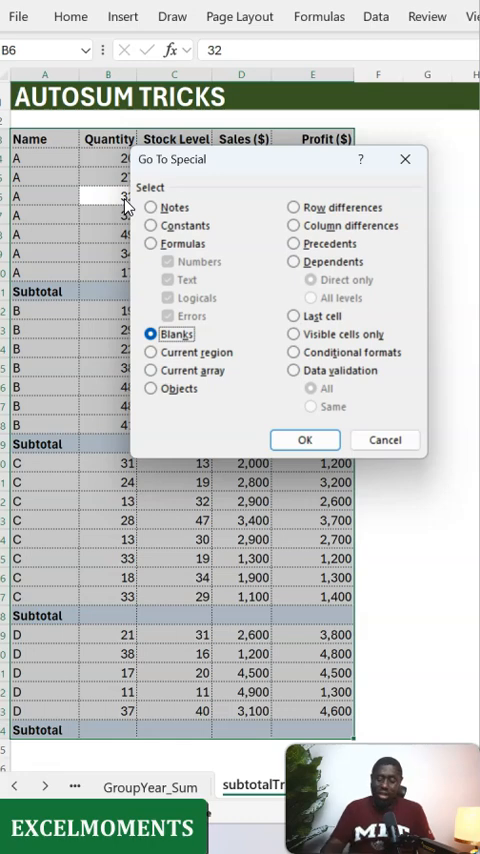
pyautogui.click(304, 440)
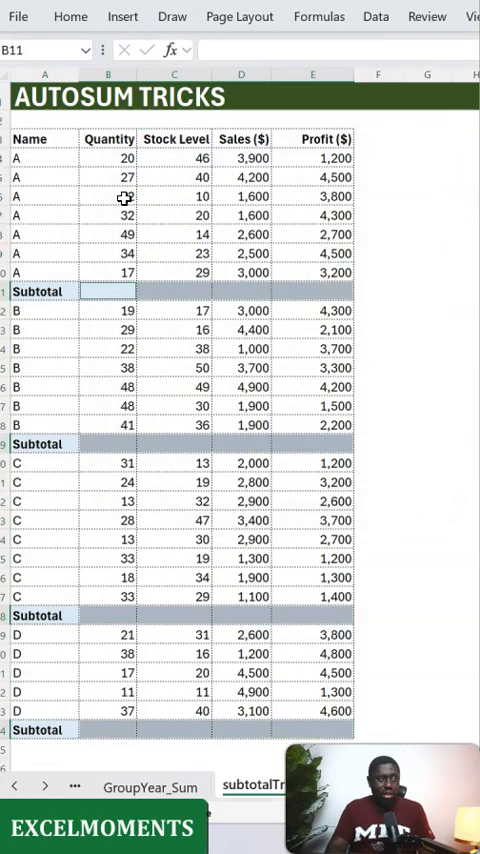
pyautogui.press('alt+=')
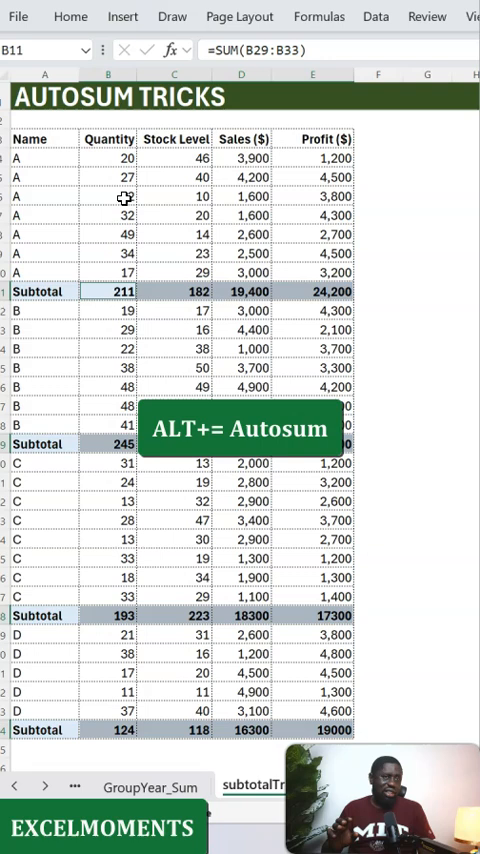